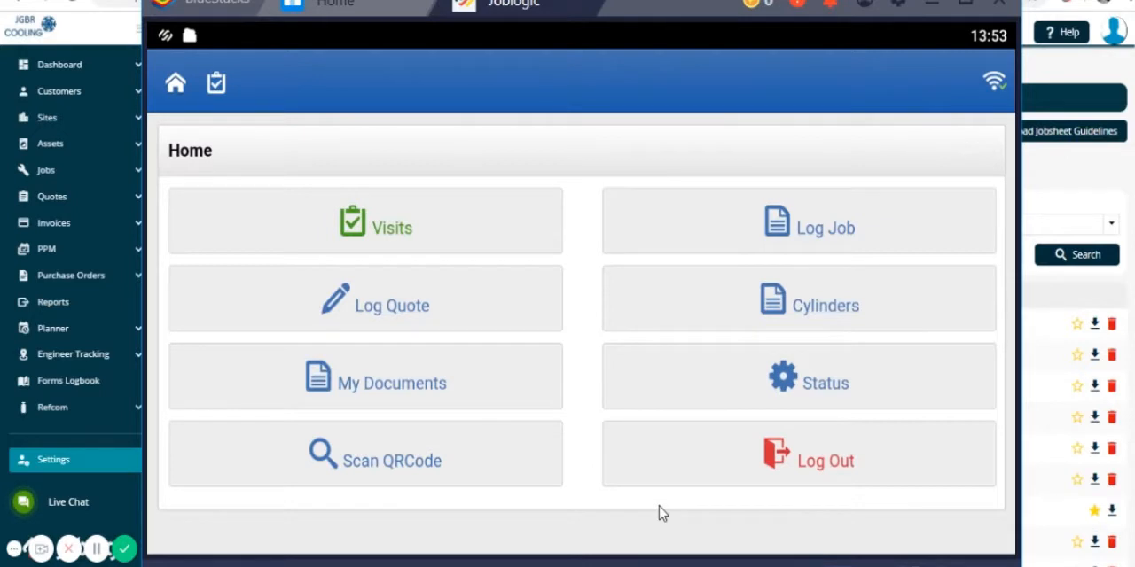
mouse_move(609, 522)
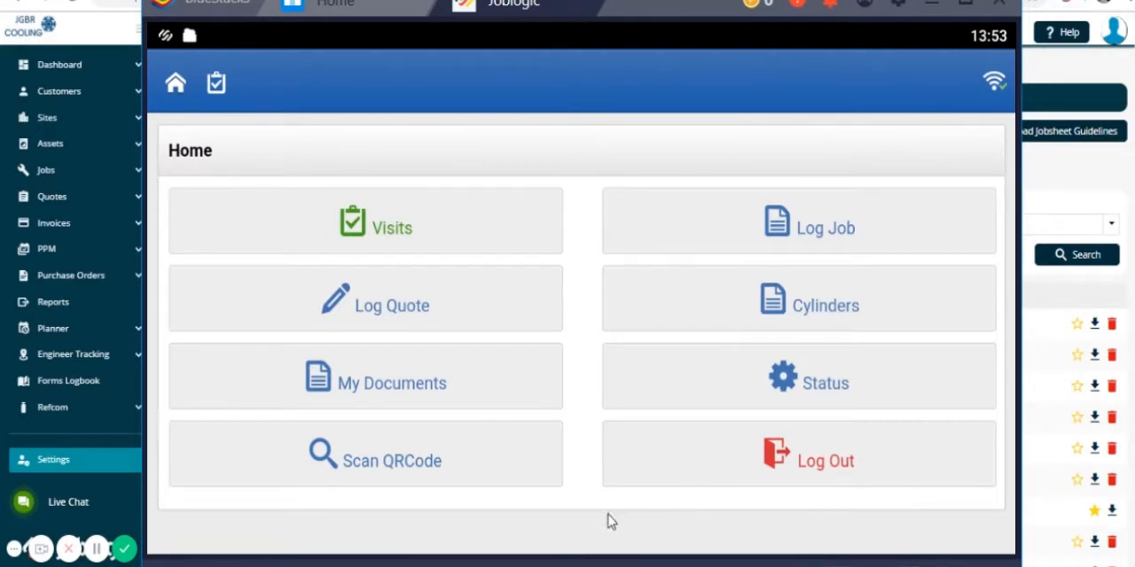
mouse_move(584, 501)
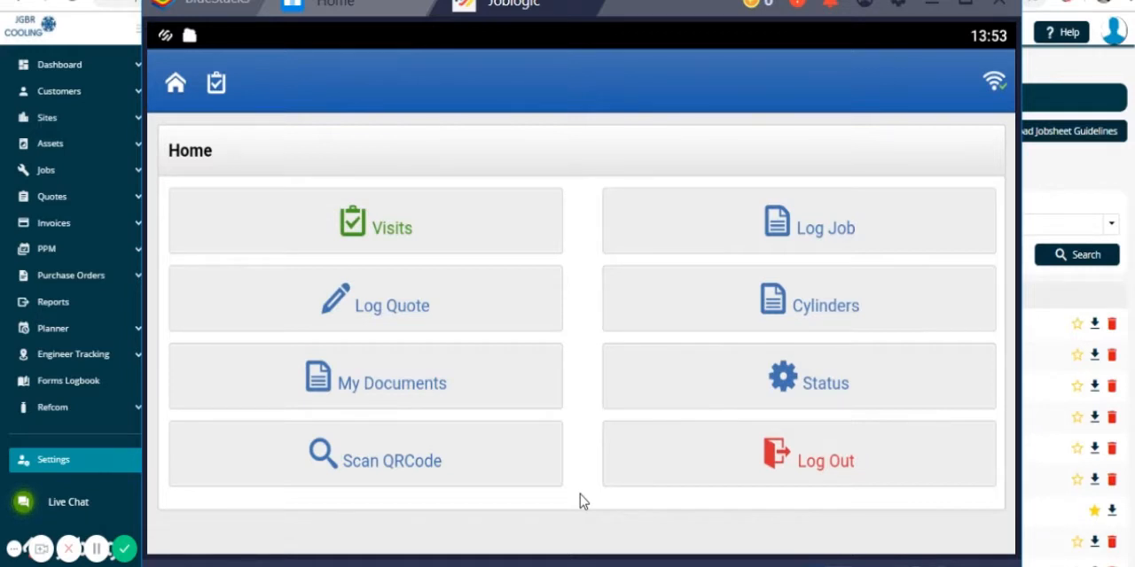
mouse_move(668, 237)
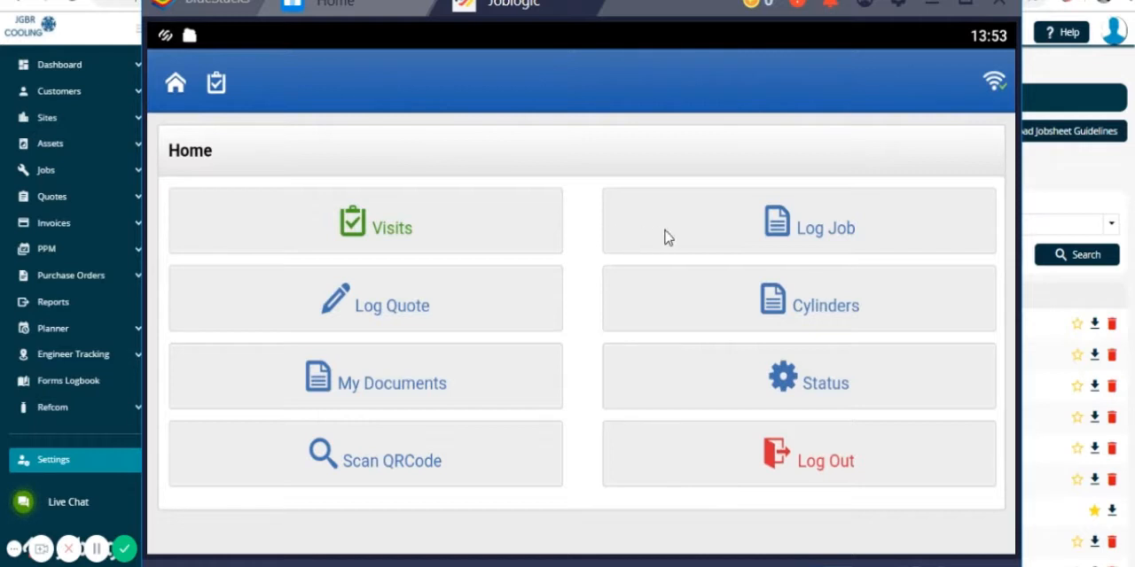
mouse_move(840, 241)
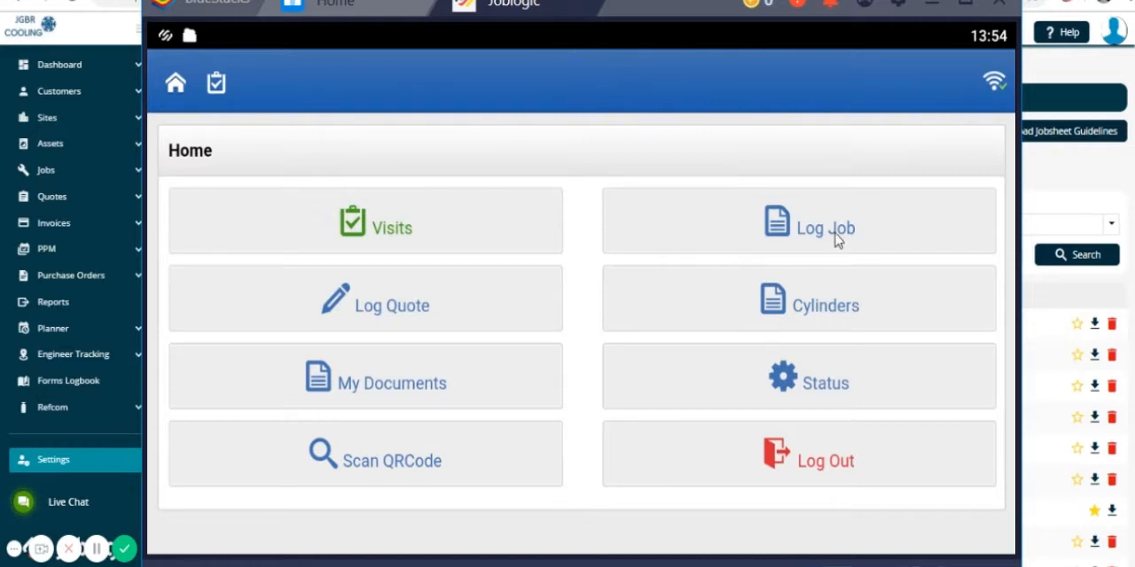
Log a new job for site PropRT - B6 4DA, customer Specialist Vehicle Rental
click(824, 228)
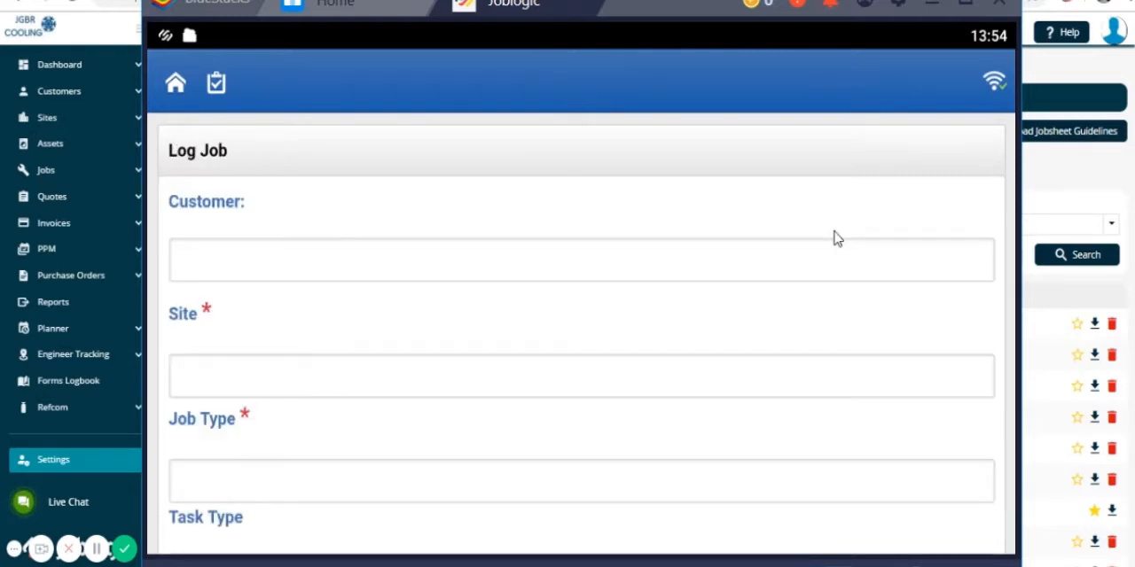
mouse_move(632, 313)
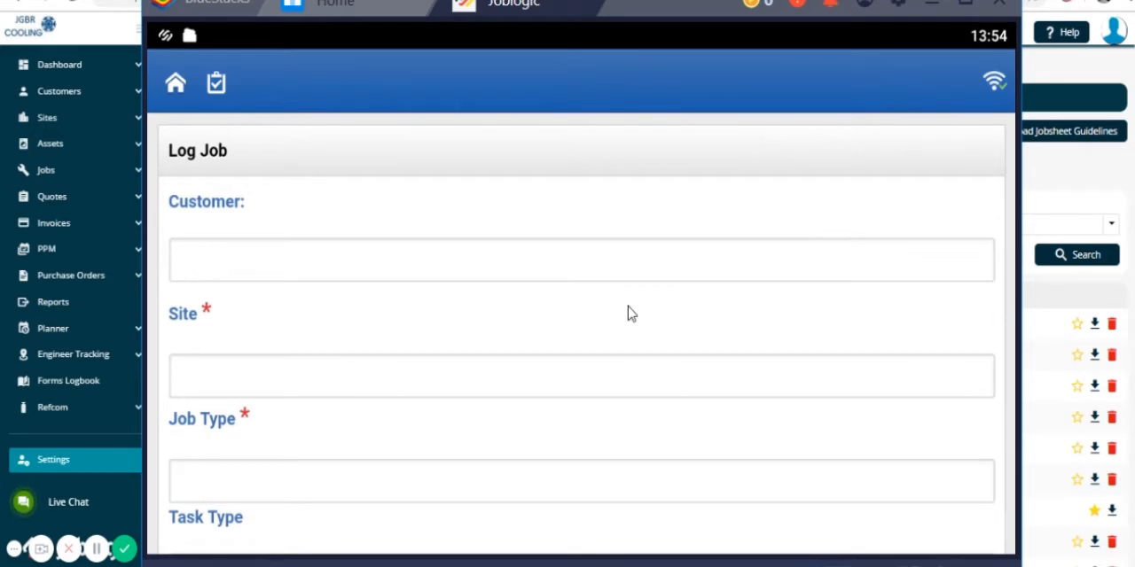
scroll(down, 3)
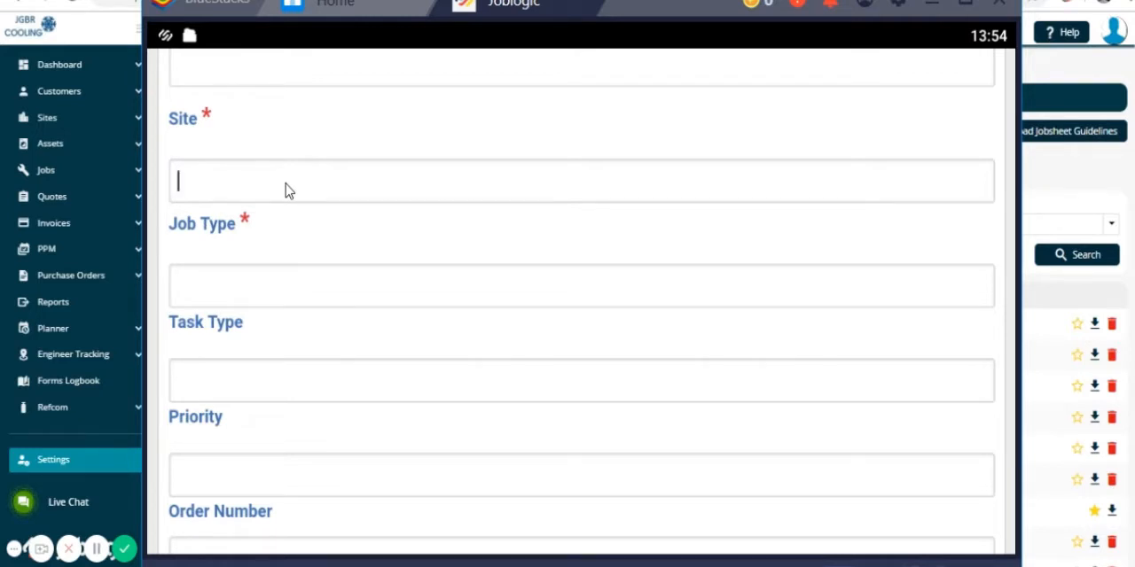
text(p)
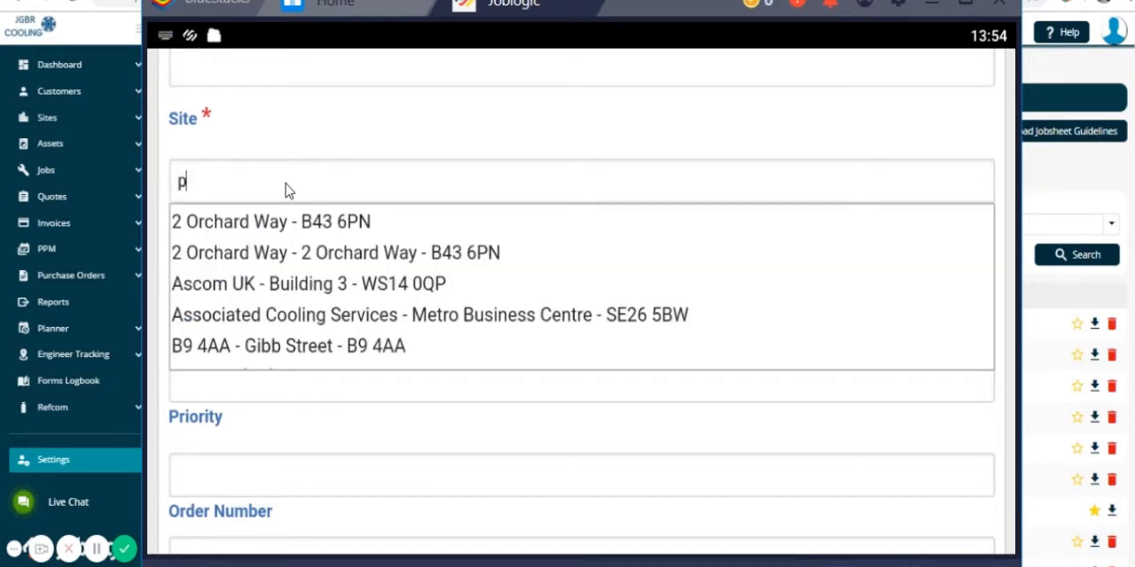
text(rop)
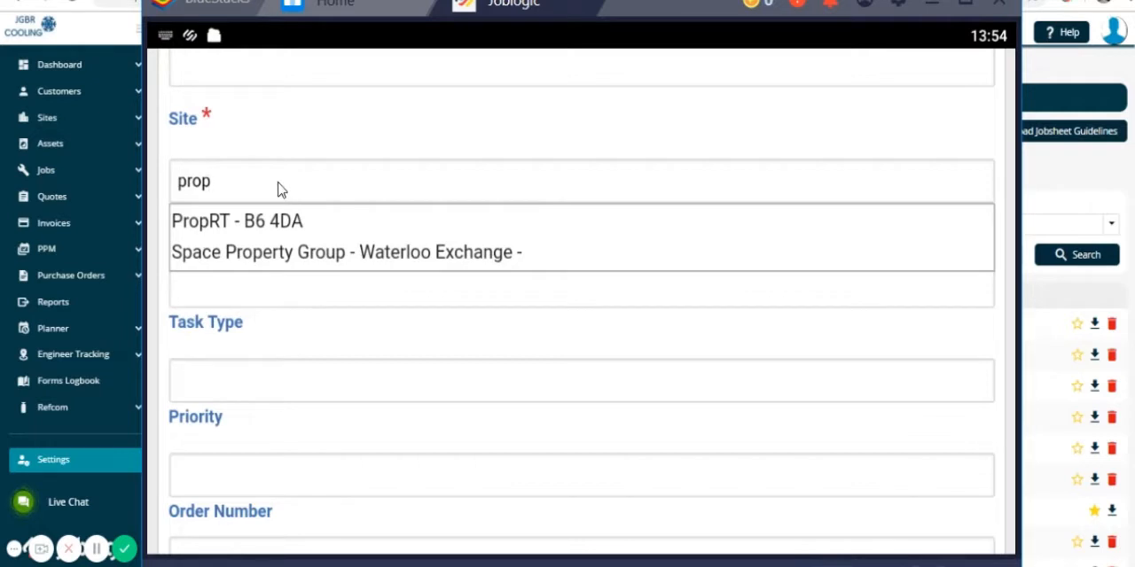
click(236, 220)
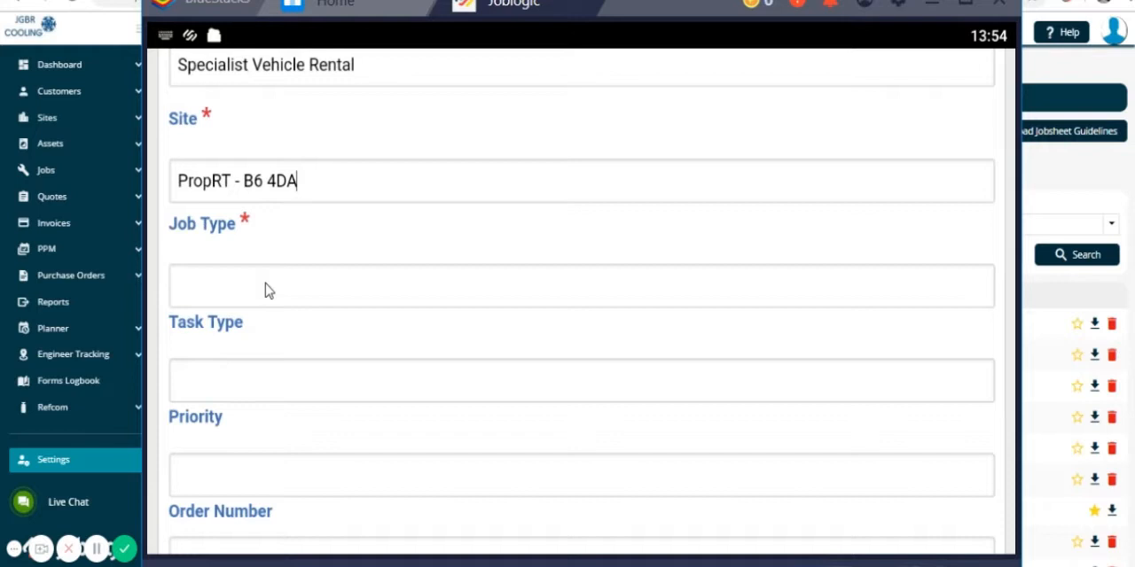
Set the job type to Complaint
click(580, 285)
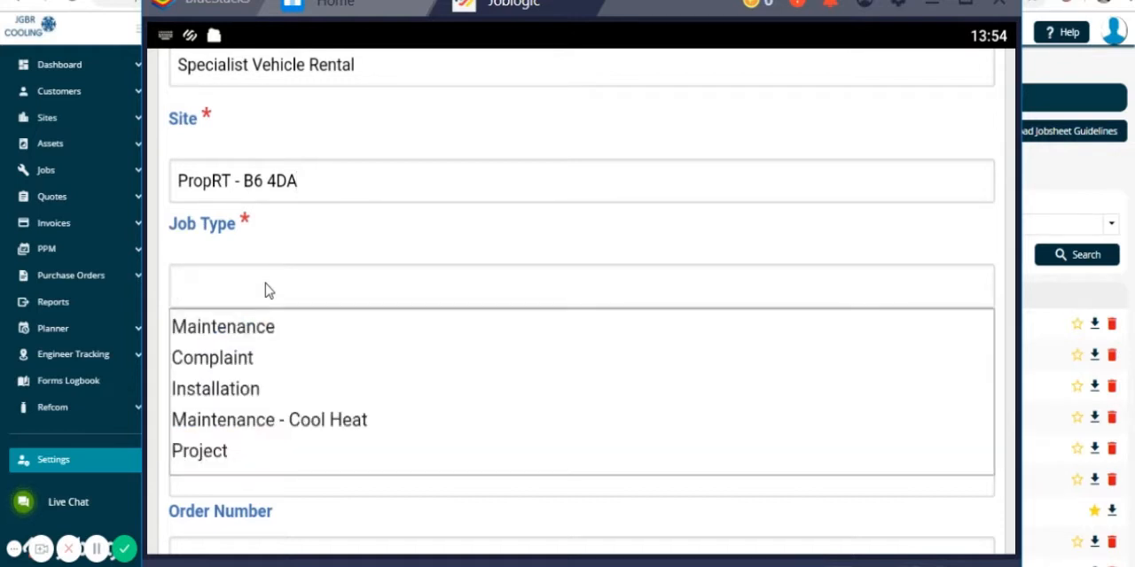
mouse_move(243, 367)
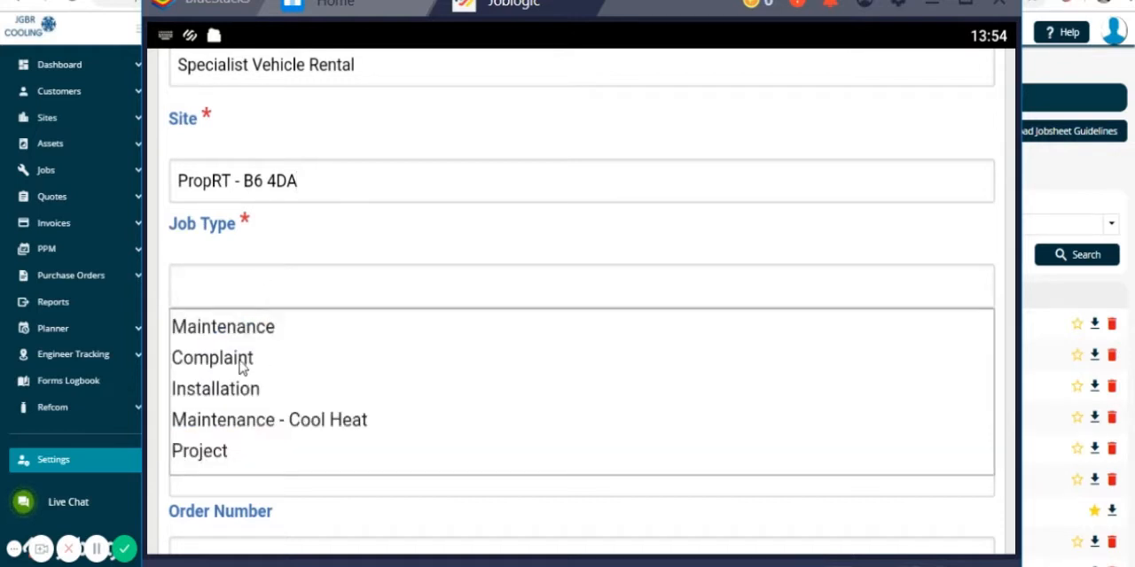
click(212, 357)
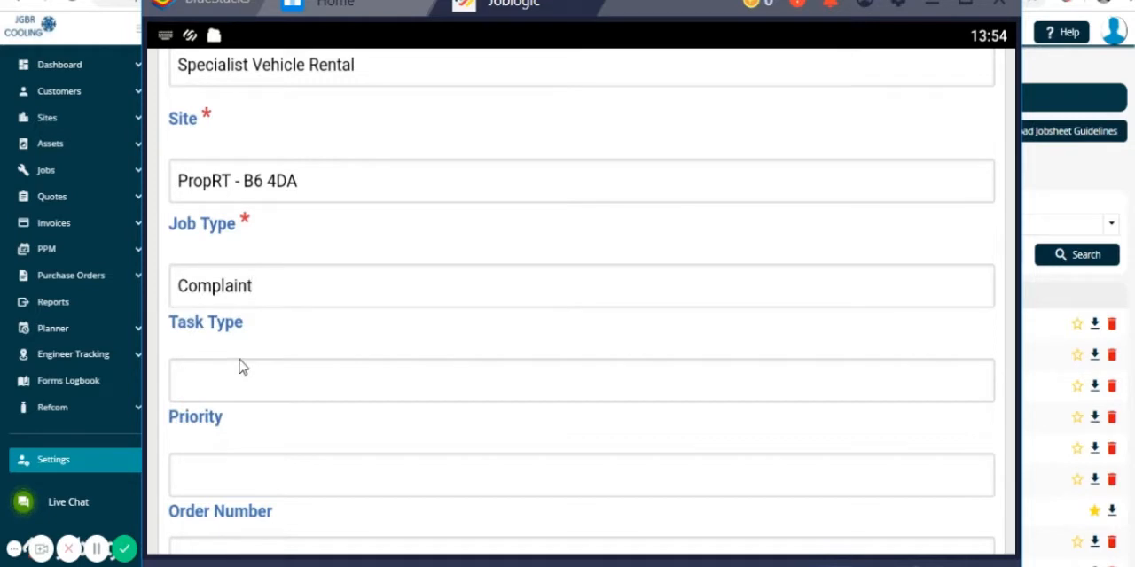
mouse_move(279, 313)
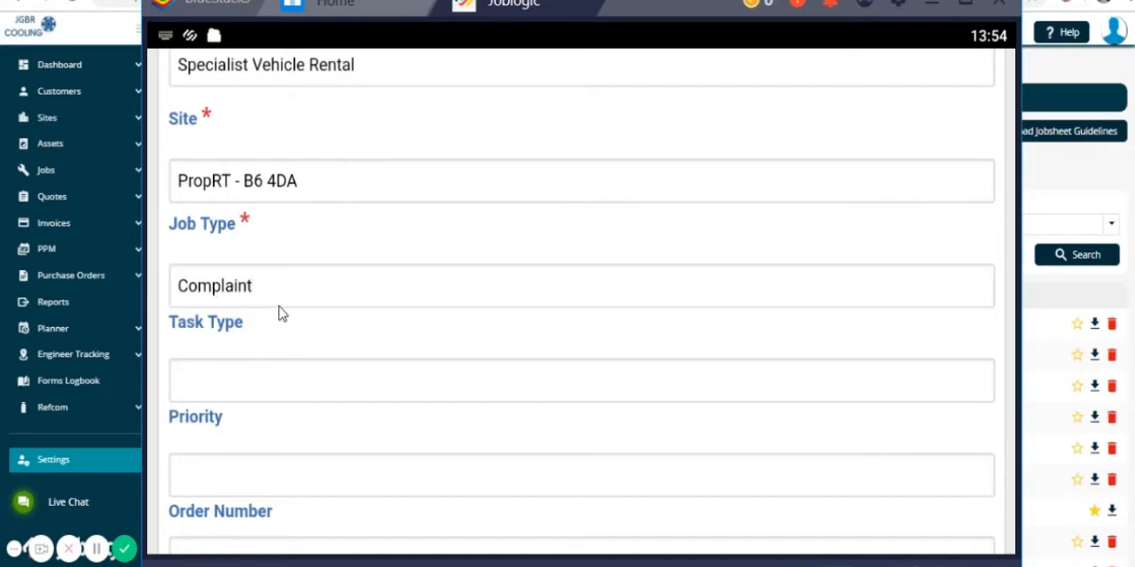
mouse_move(293, 330)
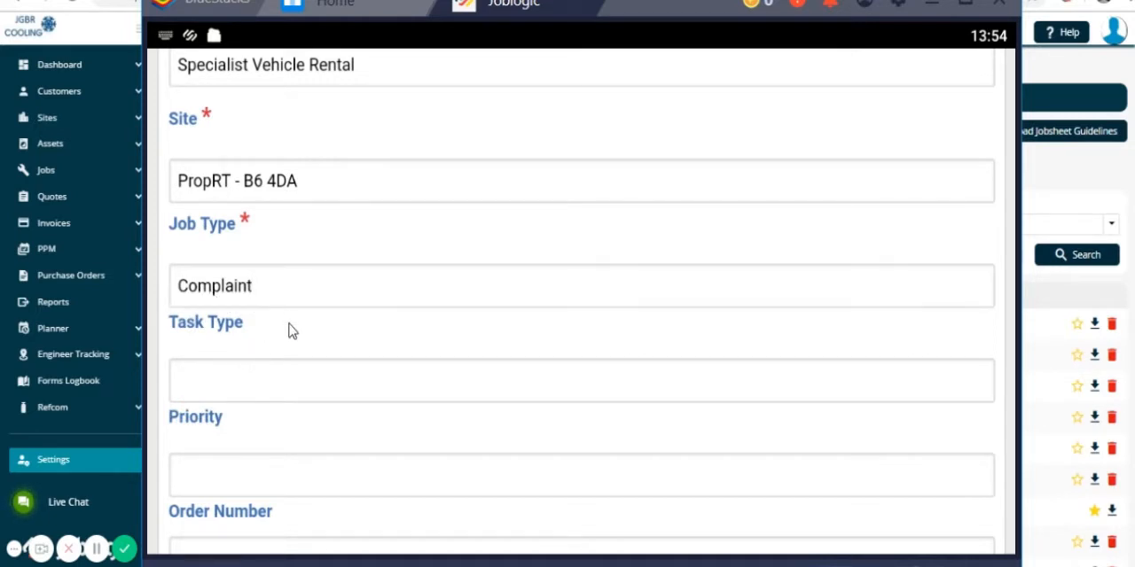
scroll(down, 3)
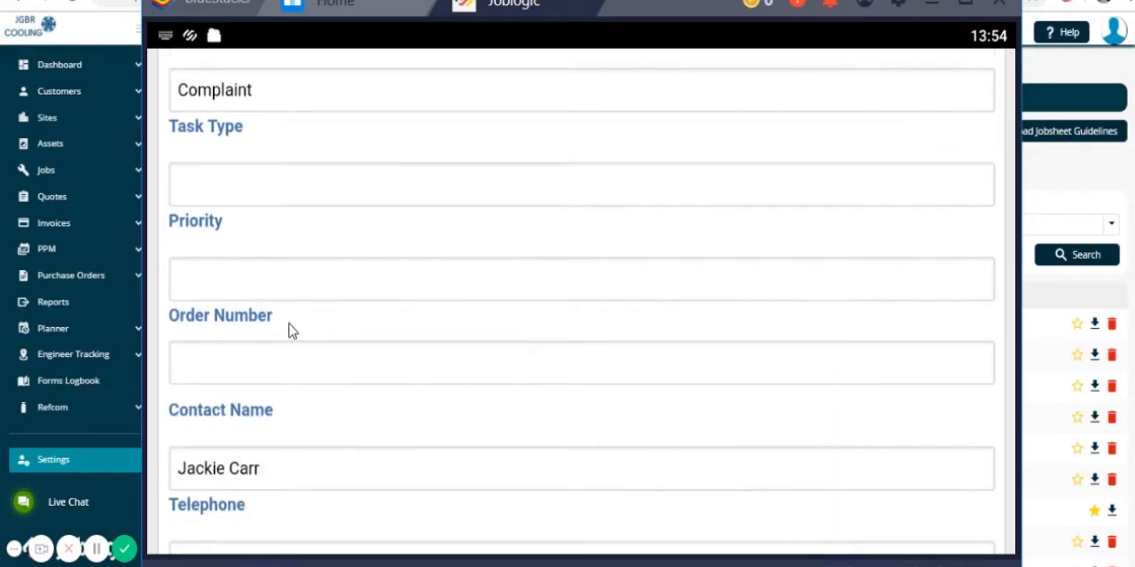
scroll(down, 3)
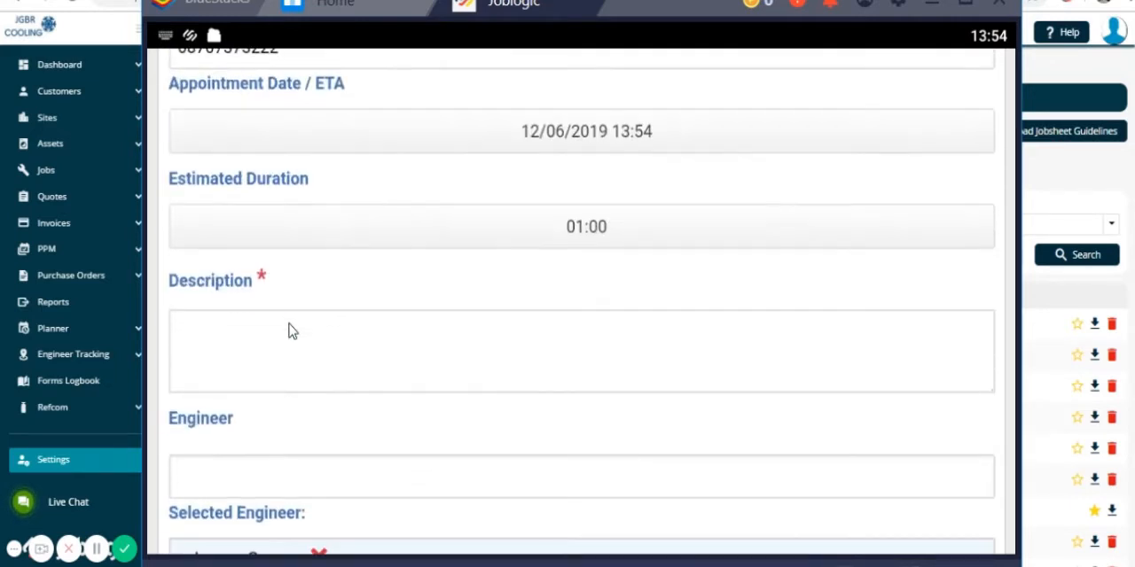
scroll(up, 3)
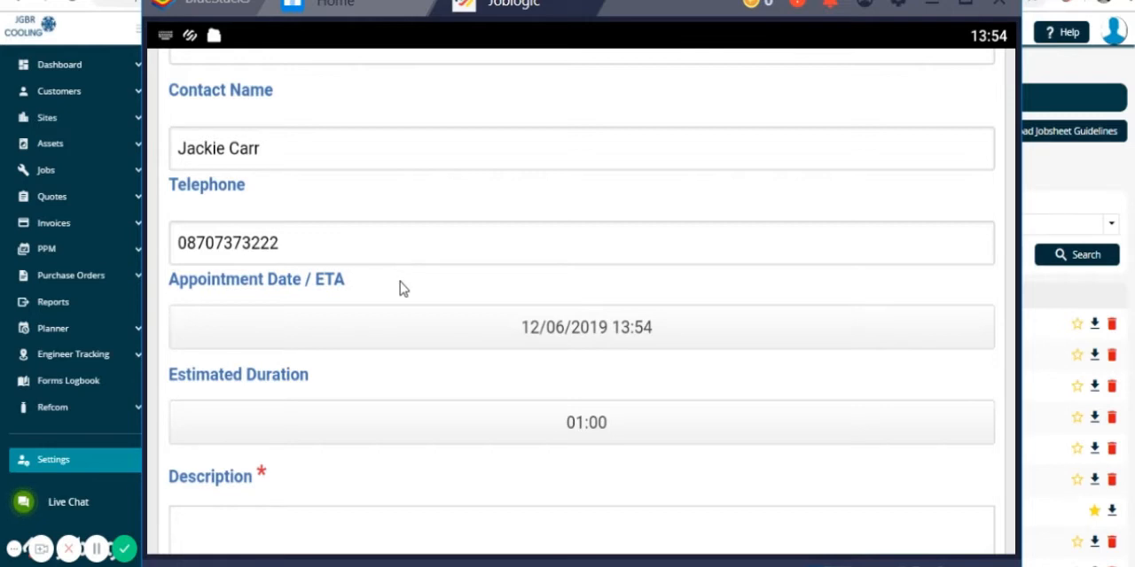
mouse_move(645, 355)
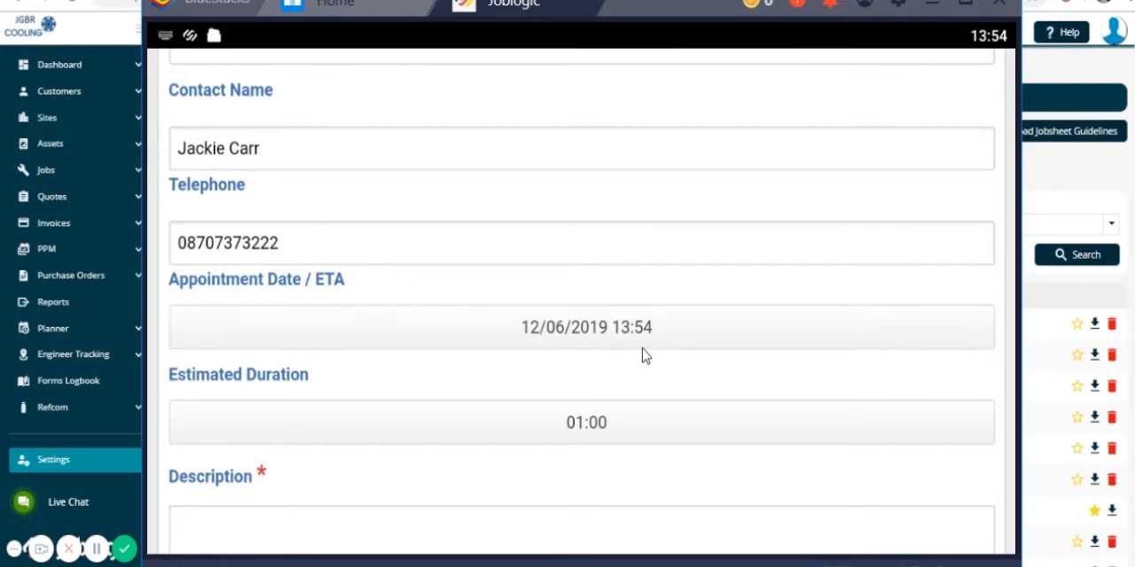
mouse_move(601, 340)
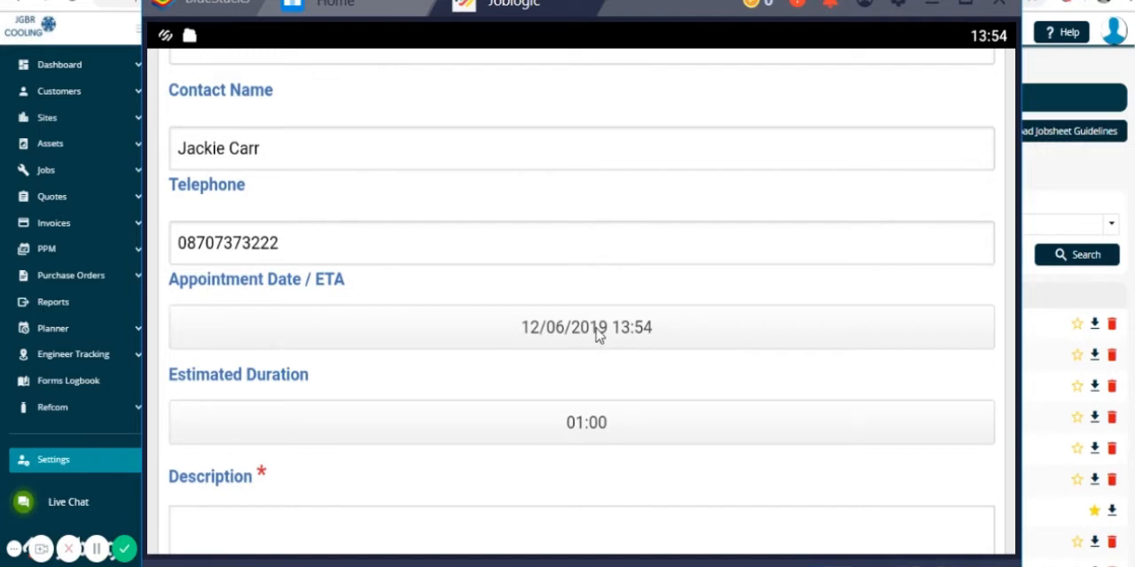
click(586, 328)
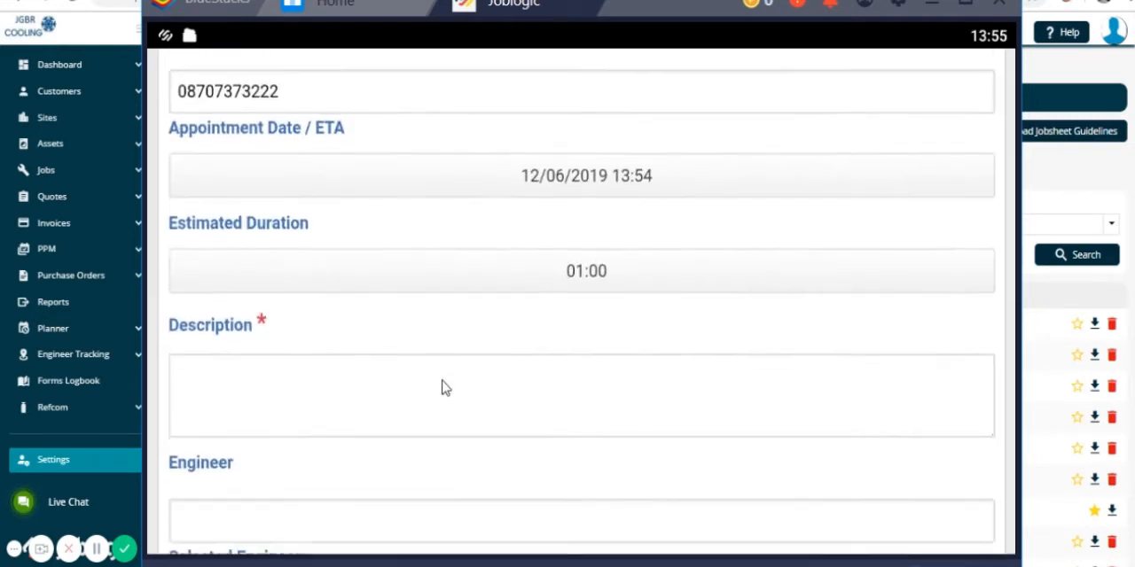
scroll(down, 3)
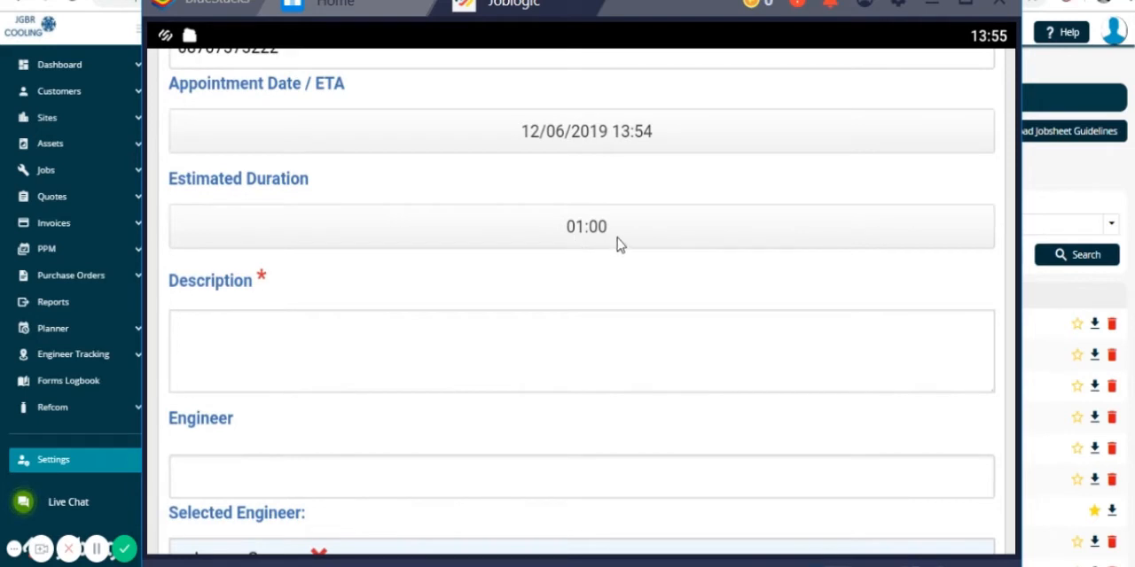
mouse_move(601, 248)
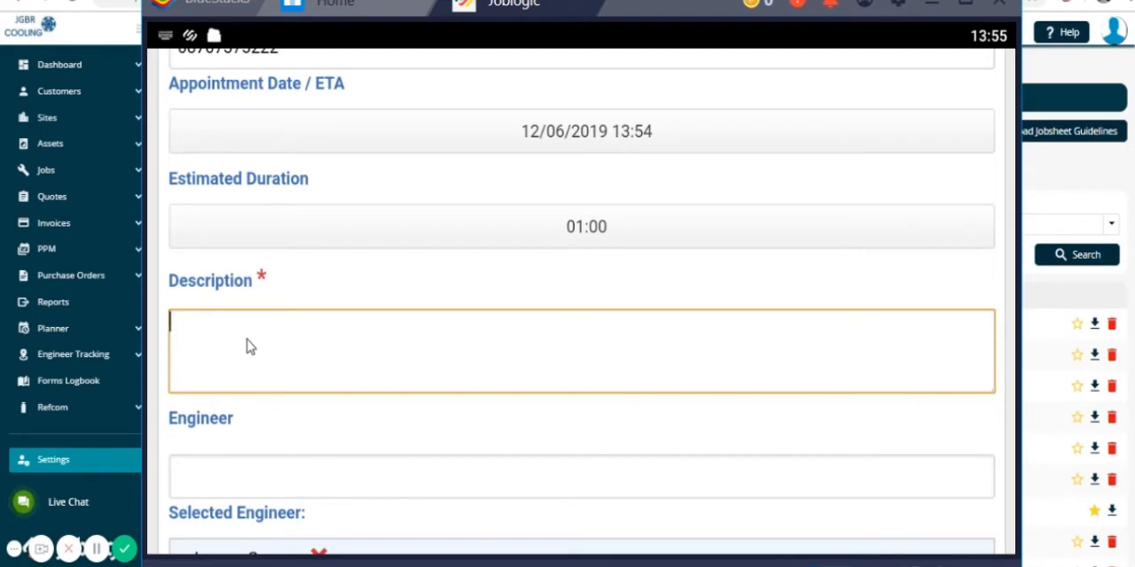
Enter the description "please fix broken taps asap" and scroll to the Engineer section
text(please fix)
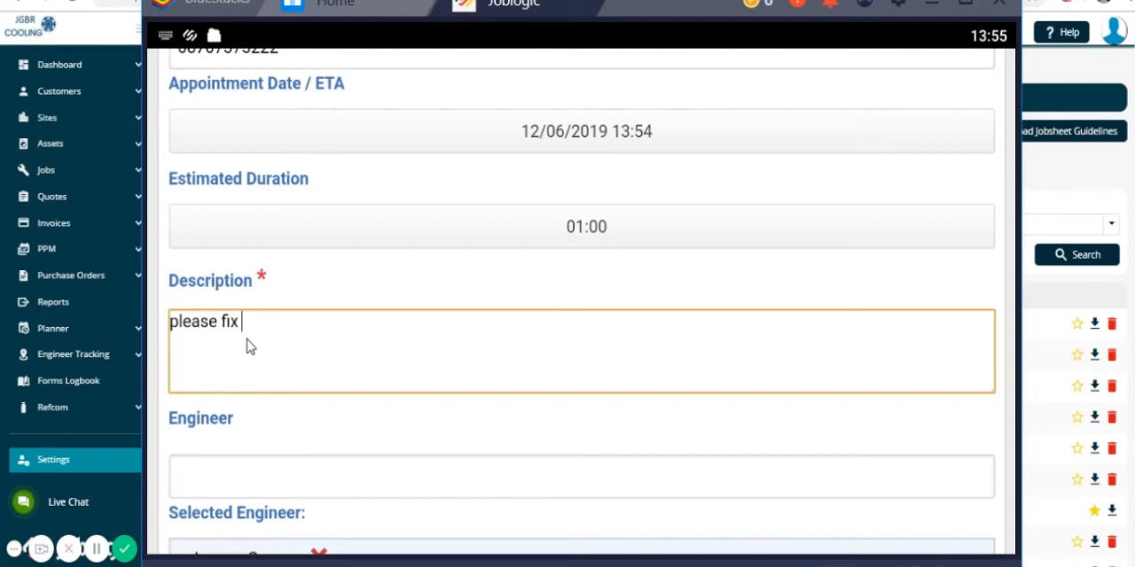
text(broken taps a)
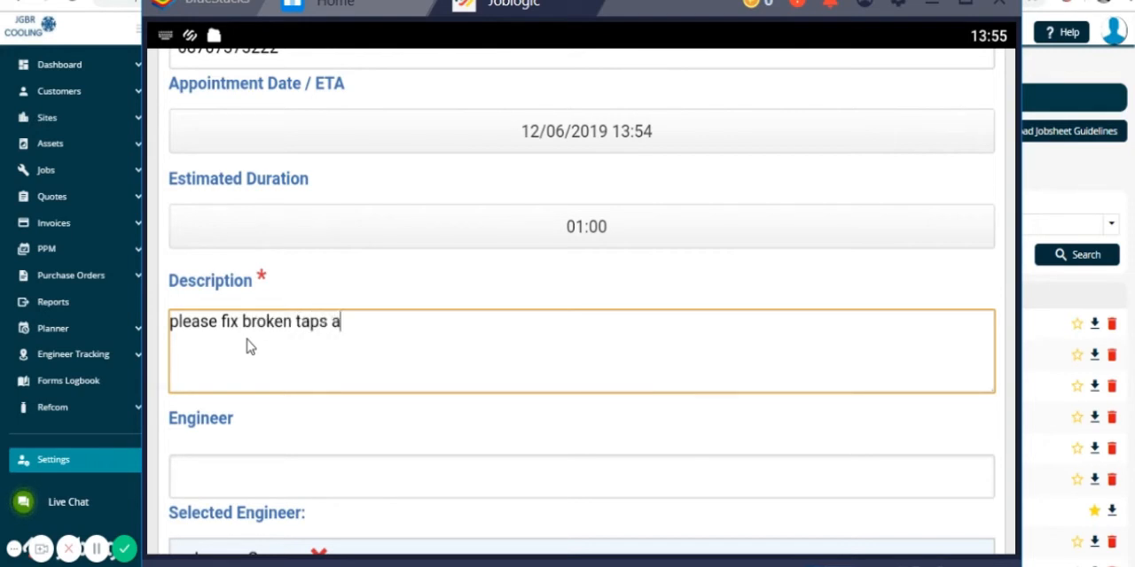
text(sap)
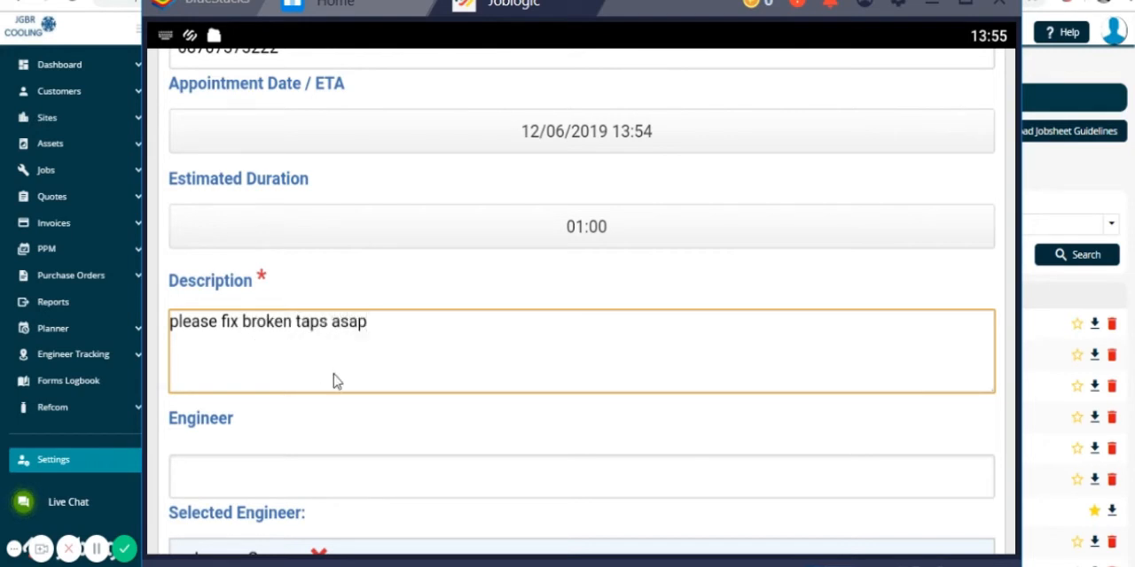
scroll(down, 3)
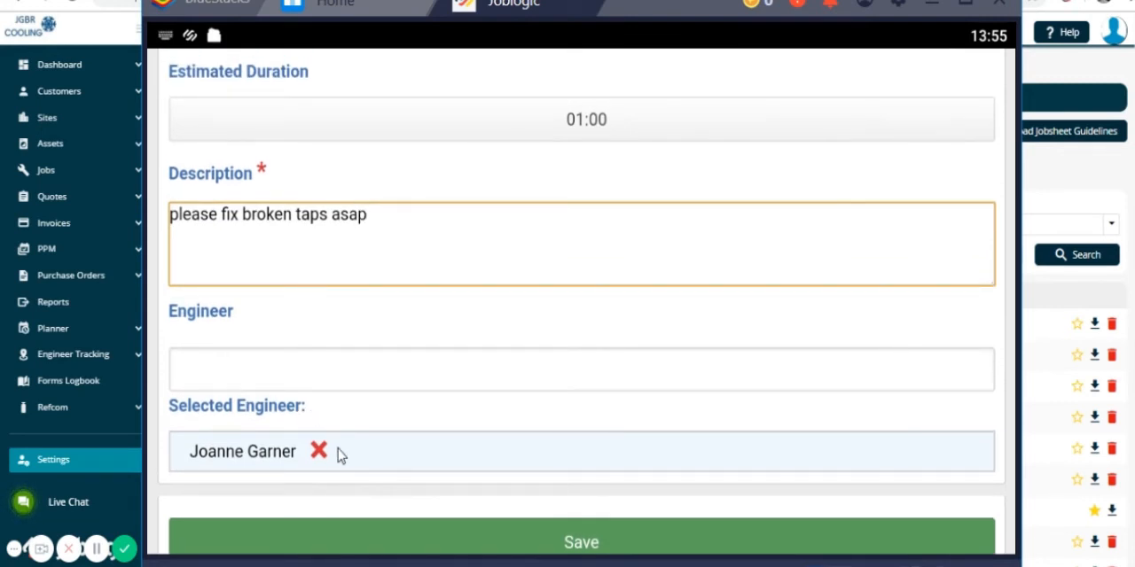
mouse_move(304, 377)
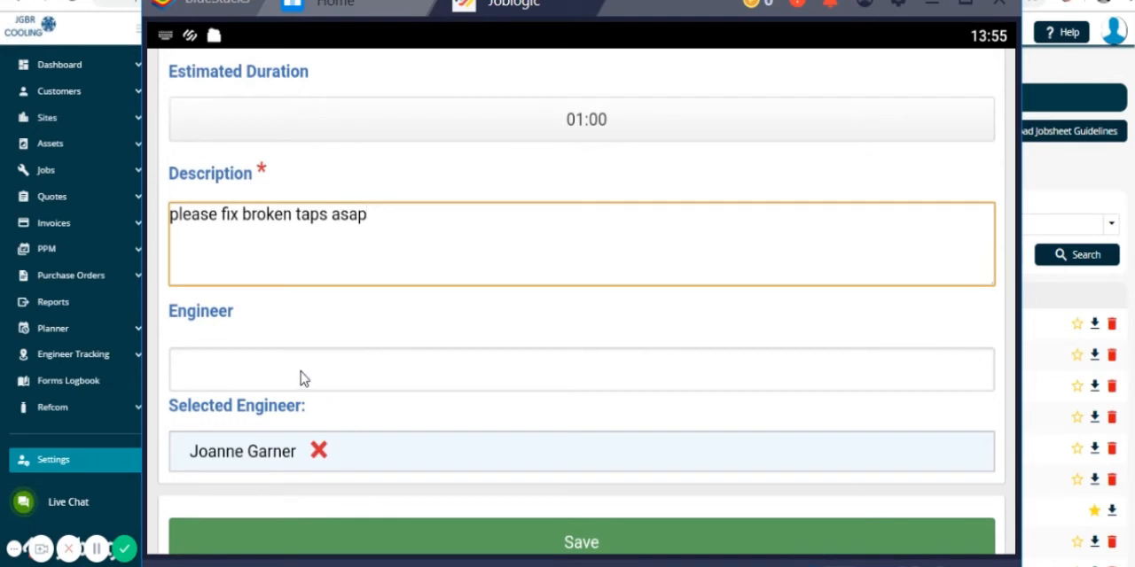
click(581, 368)
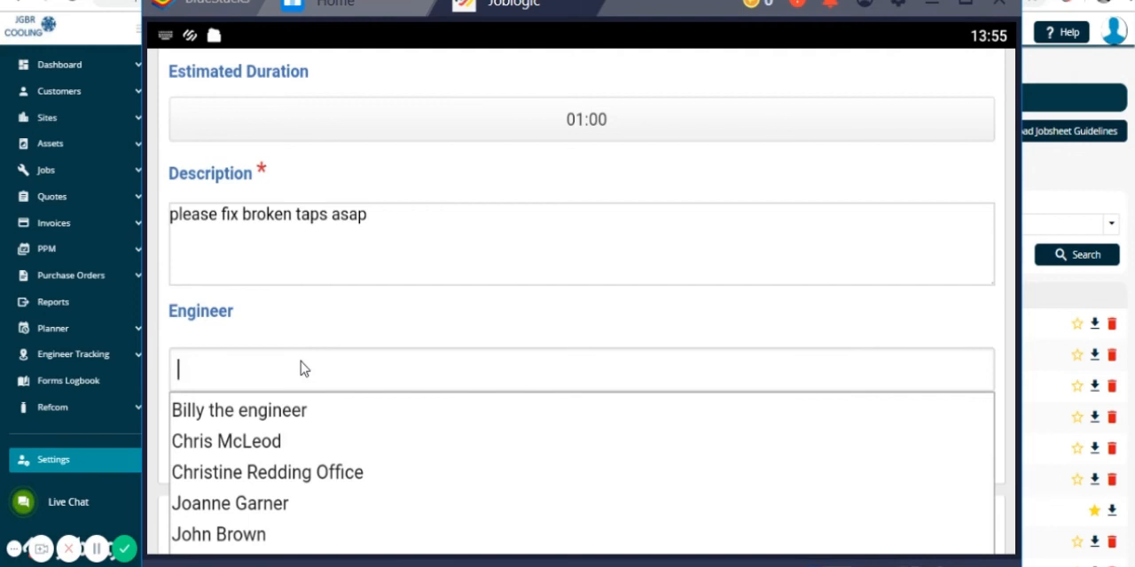
click(230, 503)
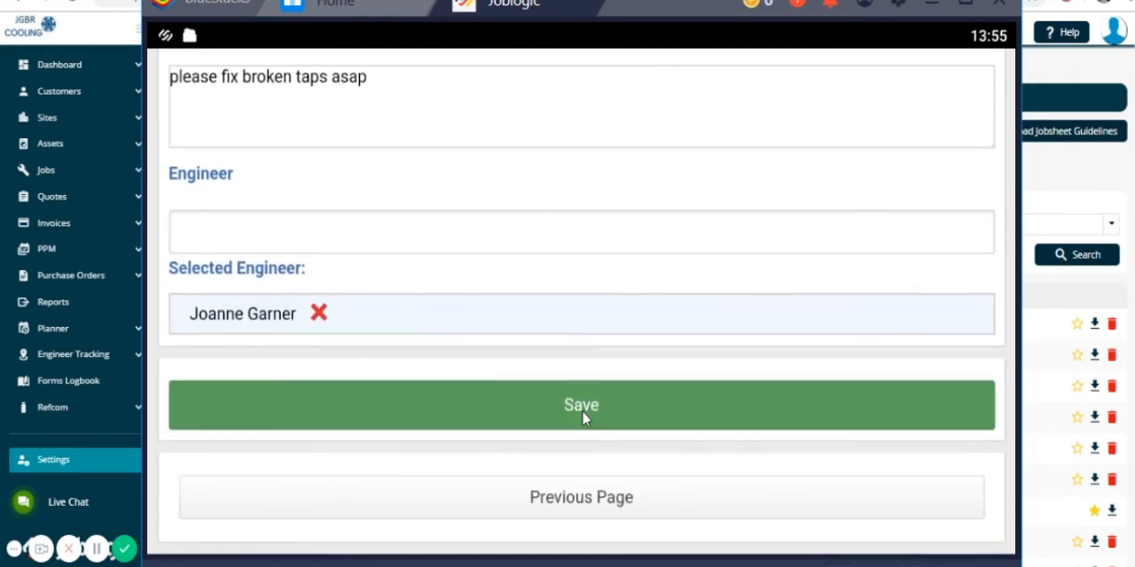
mouse_move(471, 411)
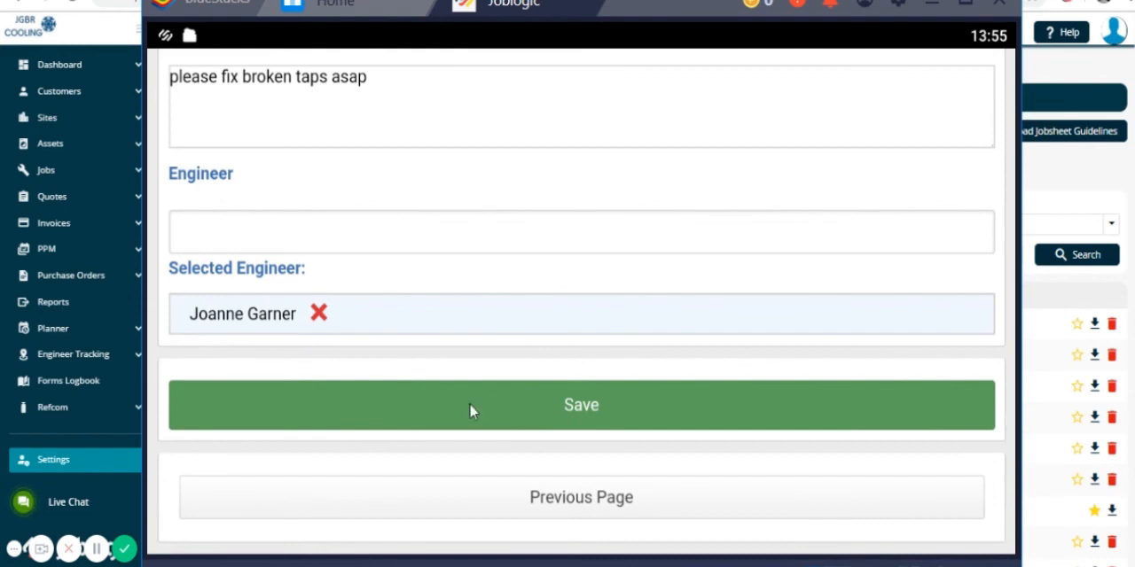
mouse_move(584, 414)
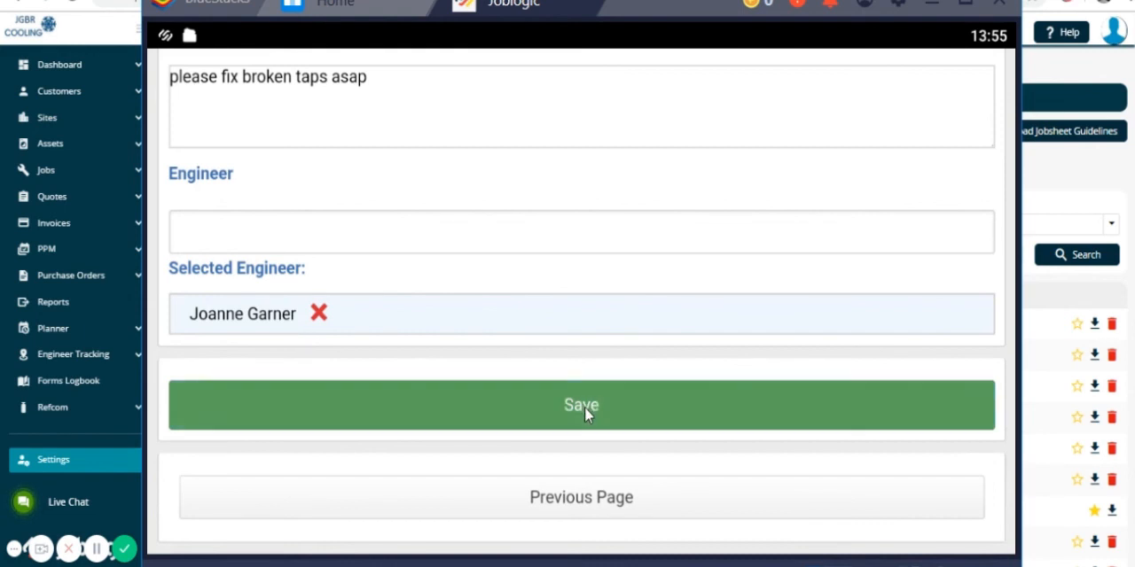
click(581, 406)
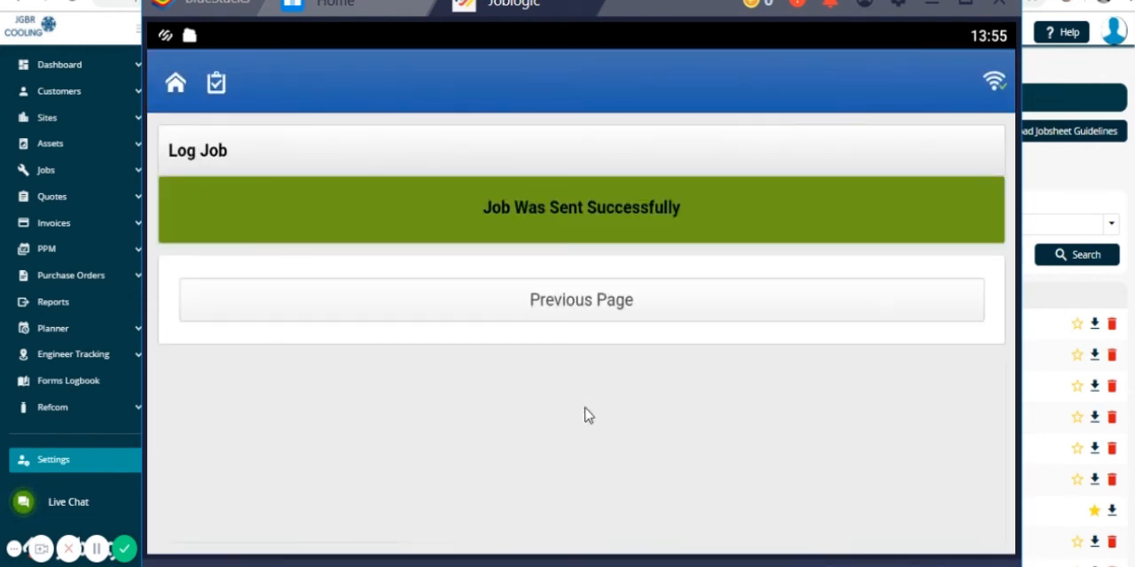